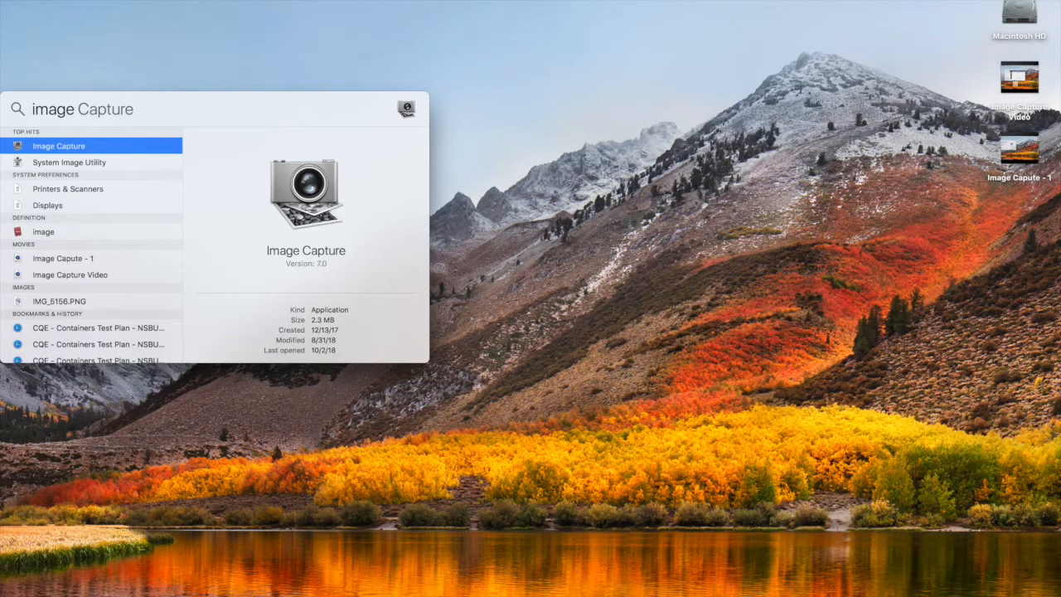
- Launch Image Capture from the Spotlight top hit
{"action": "left_click", "coordinate": [58, 146]}
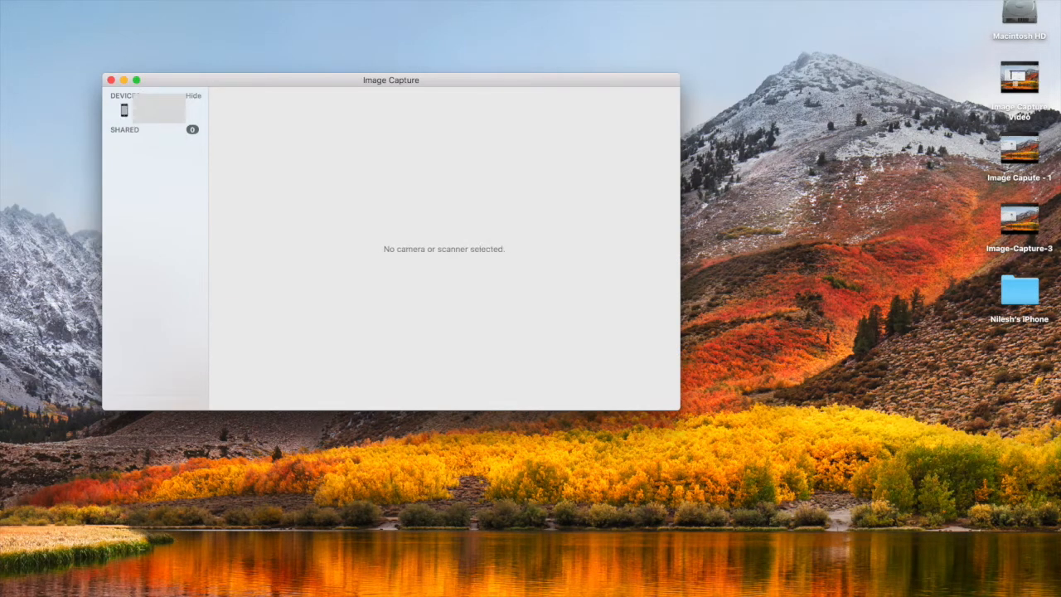
- Choose the iPhone as source and select photo IMG_5156 for import
{"action": "left_click", "coordinate": [153, 108]}
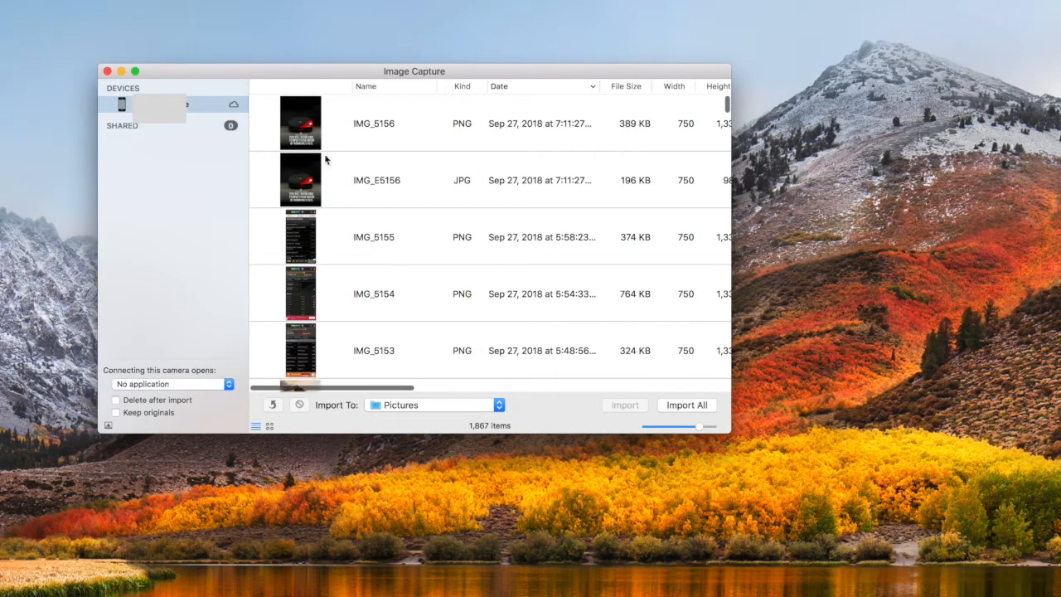
{"action": "left_click", "coordinate": [373, 122]}
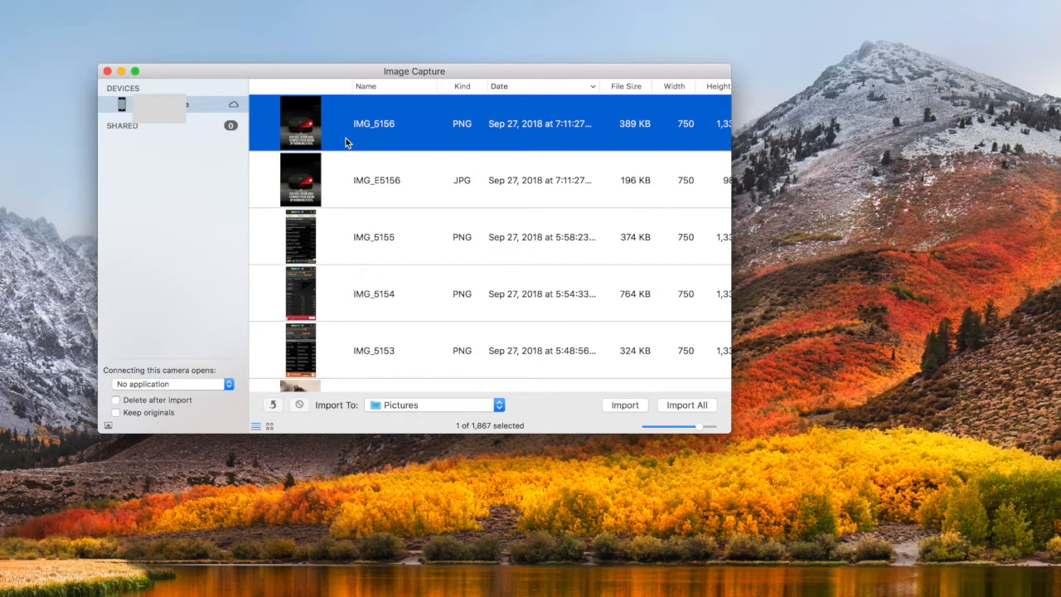
{"action": "mouse_move", "coordinate": [428, 414]}
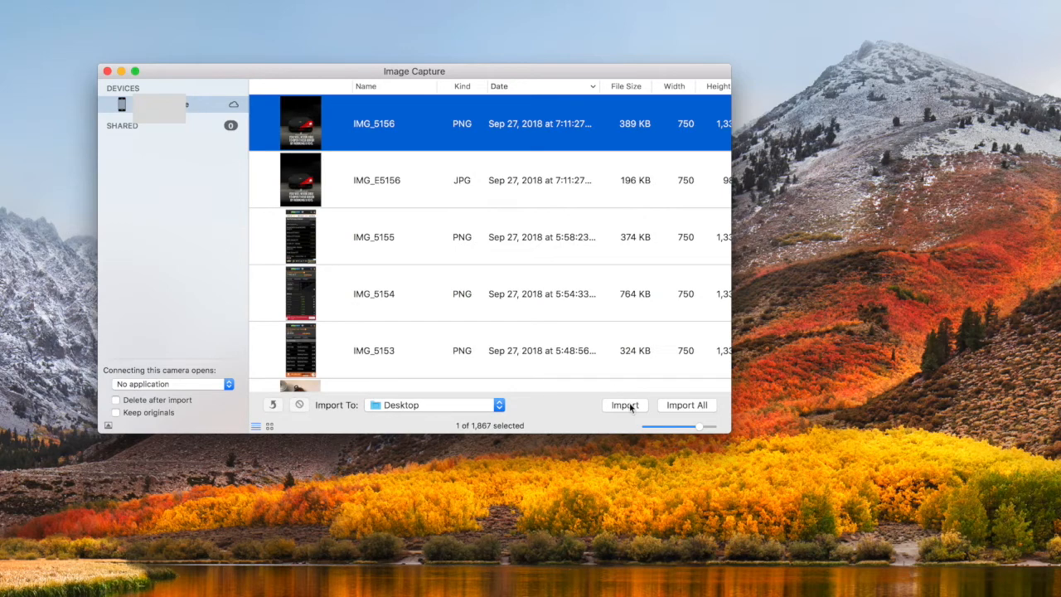
{"action": "mouse_move", "coordinate": [628, 408]}
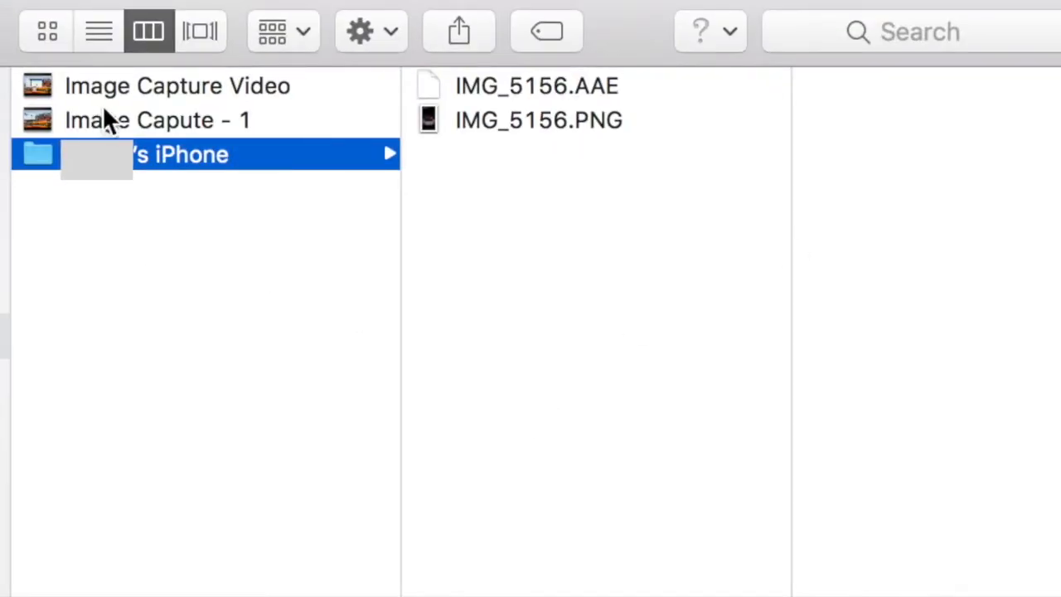
{"action": "mouse_move", "coordinate": [152, 166]}
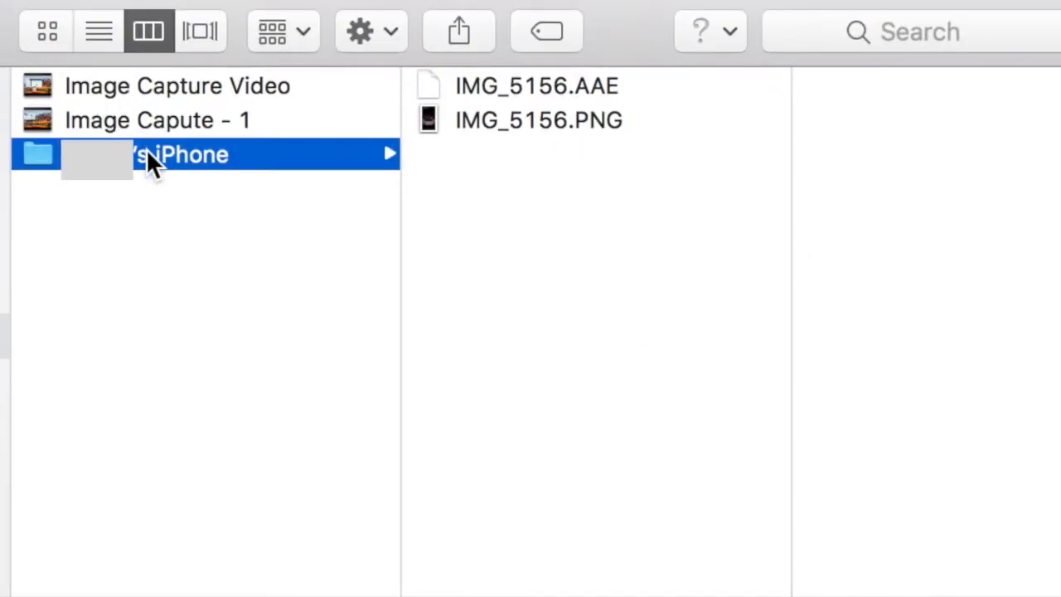
- View the imported IMG_5156.PNG and IMG_5156.AAE files in the iPhone folder
{"action": "left_click", "coordinate": [537, 119]}
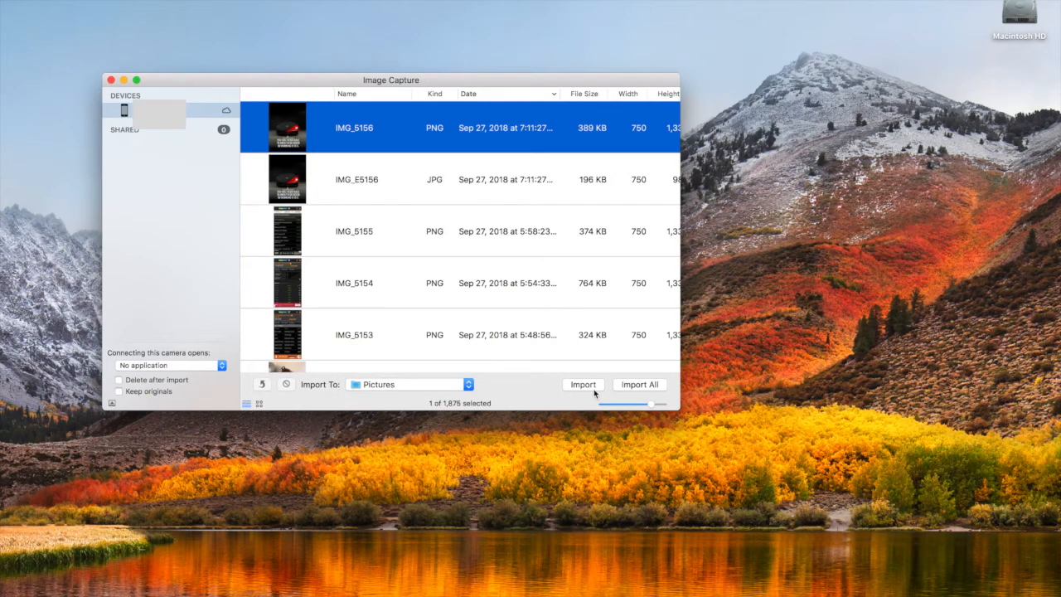
{"action": "mouse_move", "coordinate": [645, 368]}
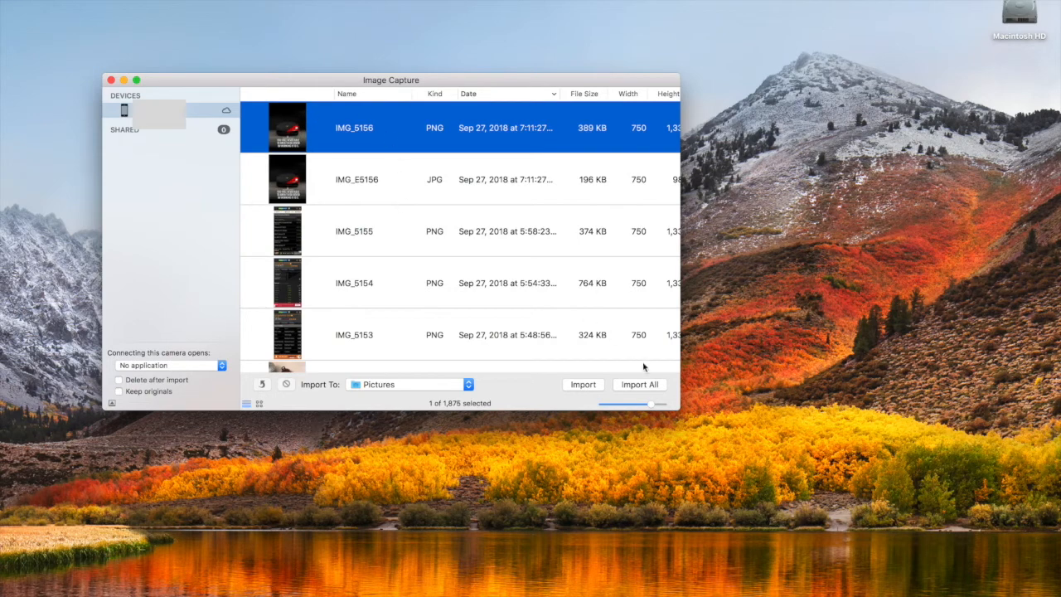